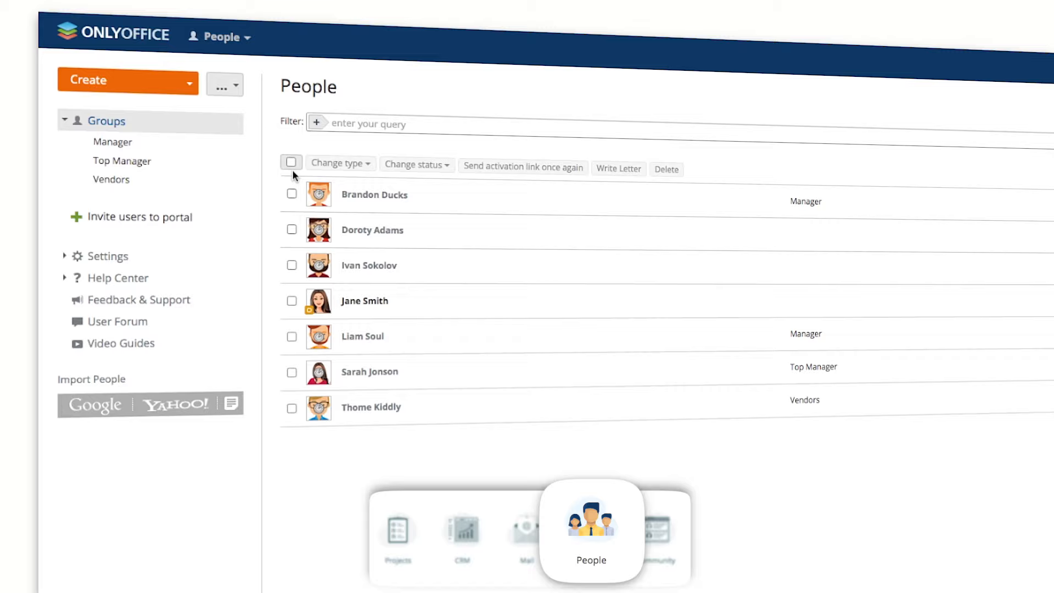
Mark ONLYOFFICE Sample Audio and ONLYOFFICE Sample Document in My Documents.
left_click(291, 163)
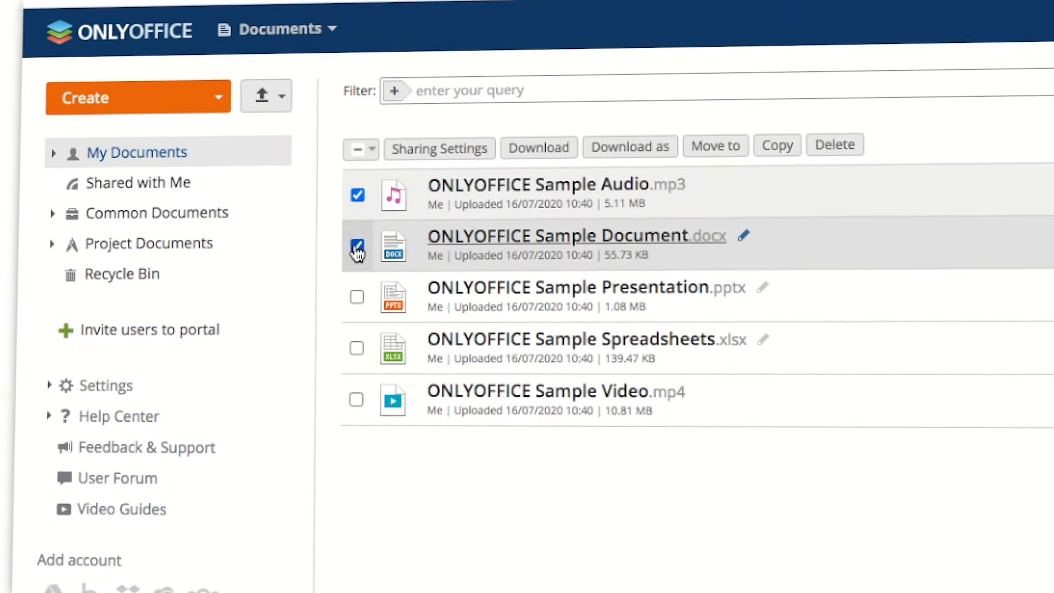
left_click(439, 147)
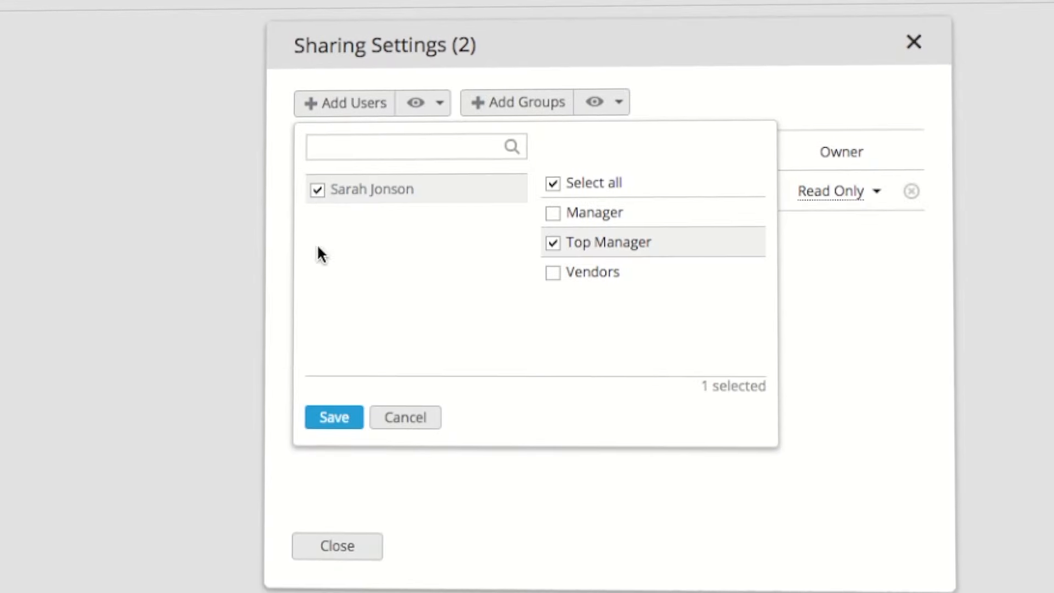
left_click(333, 417)
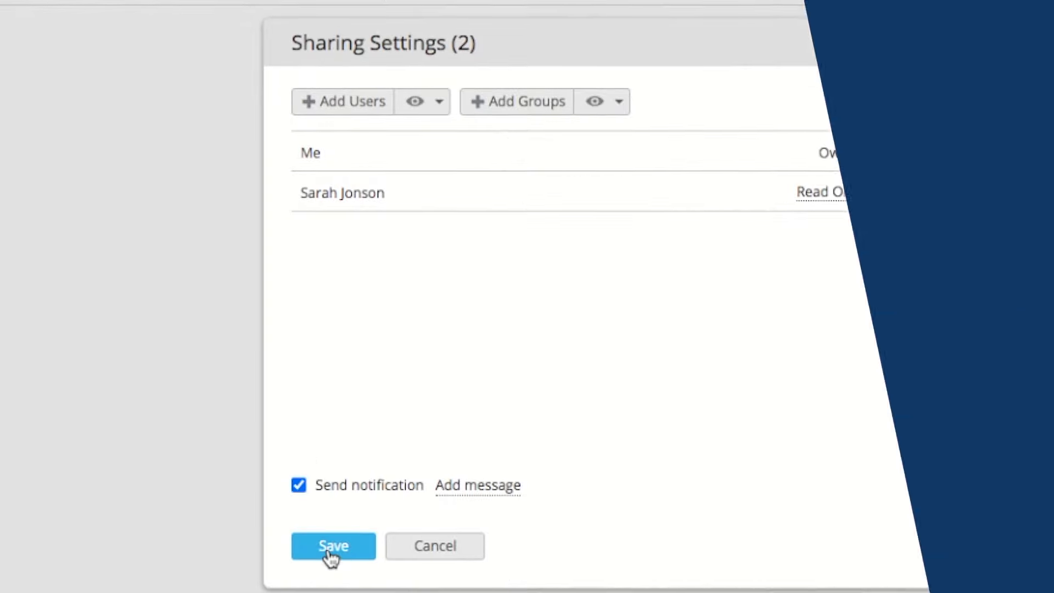
left_click(332, 545)
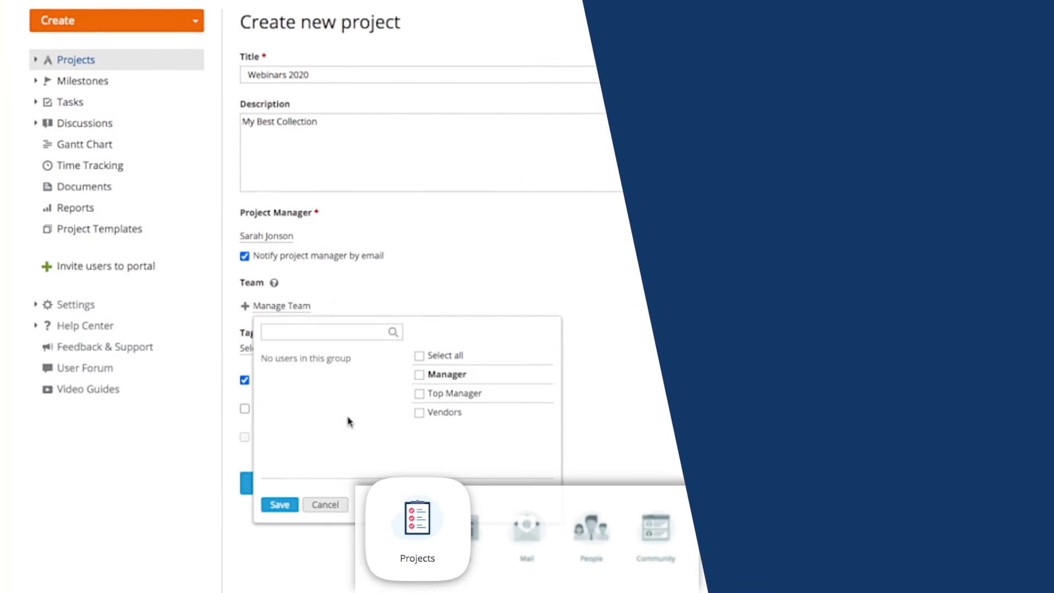
Create the 'Webinar' phone-call task due 22/07/2020 for the five selected contacts.
left_click(457, 525)
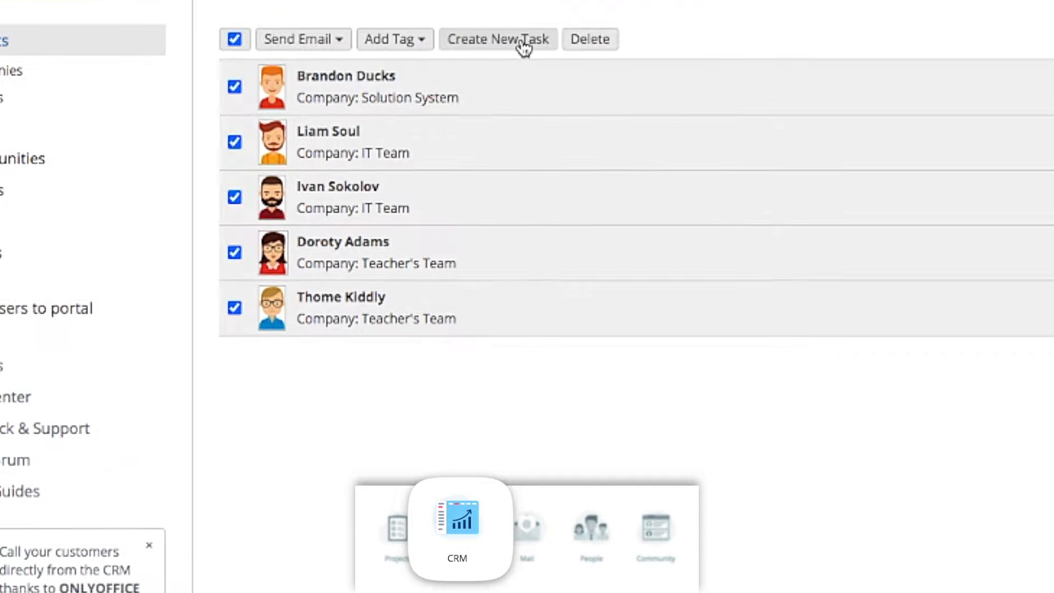
left_click(497, 39)
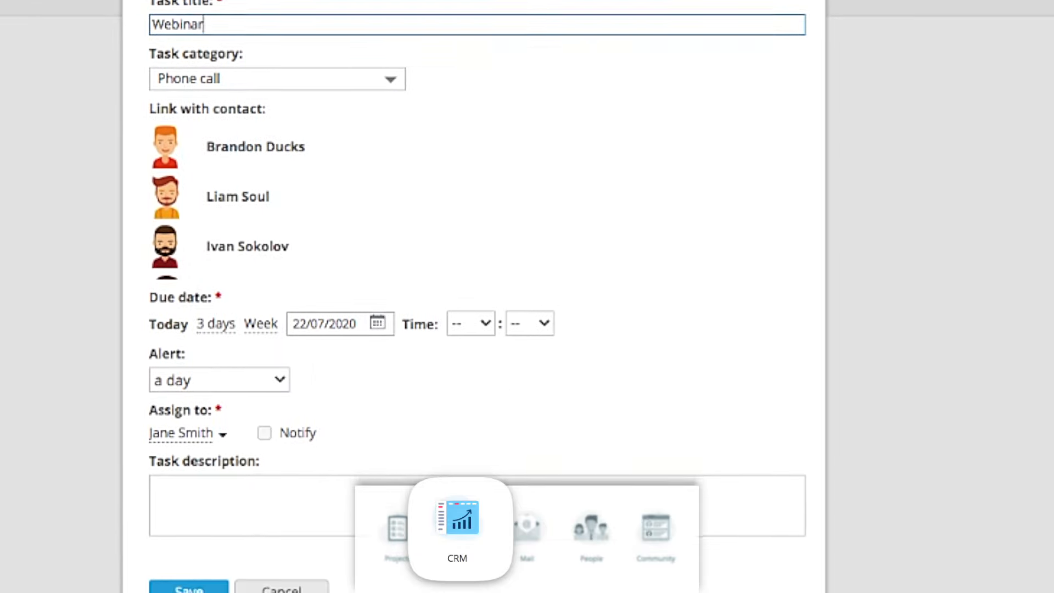
left_click(67, 138)
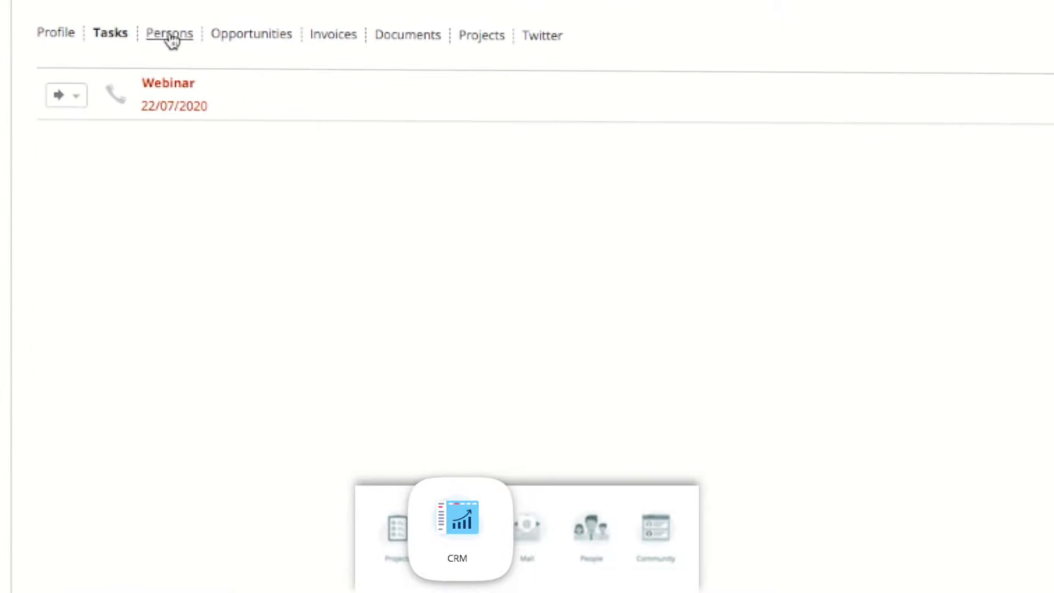
left_click(169, 33)
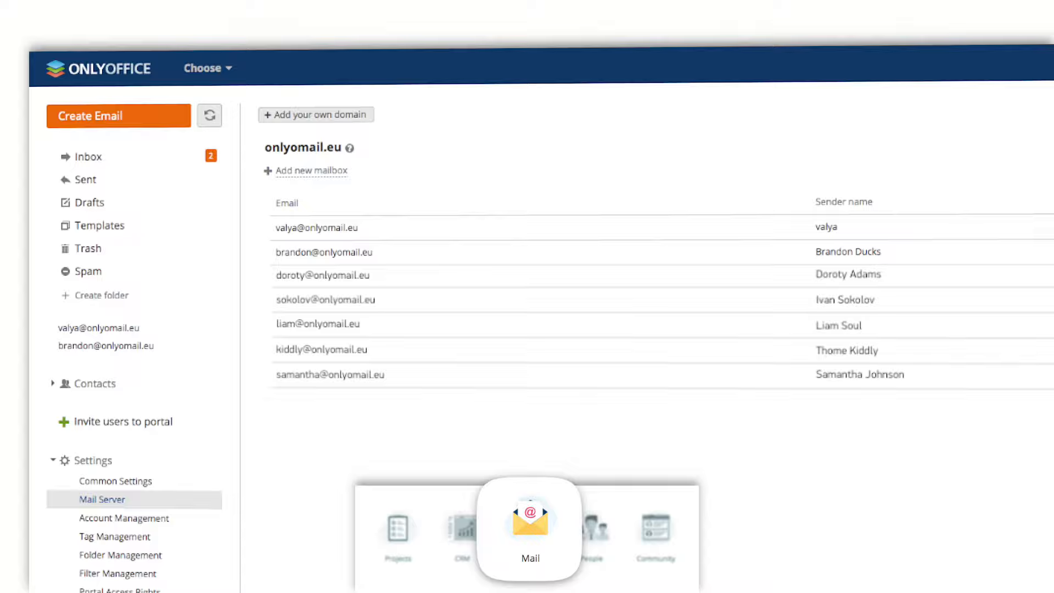
left_click(310, 170)
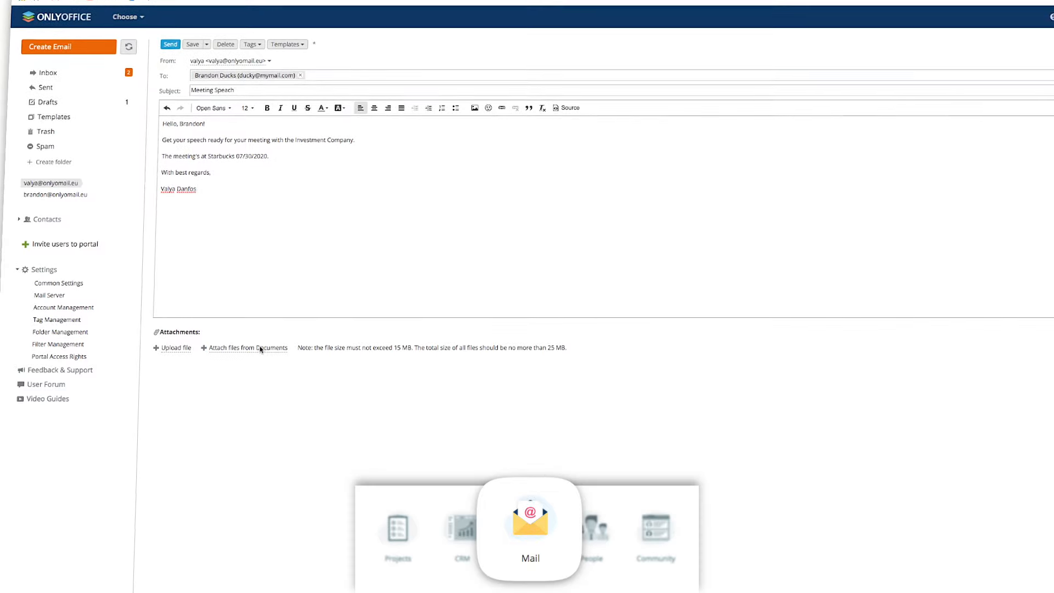
left_click(46, 73)
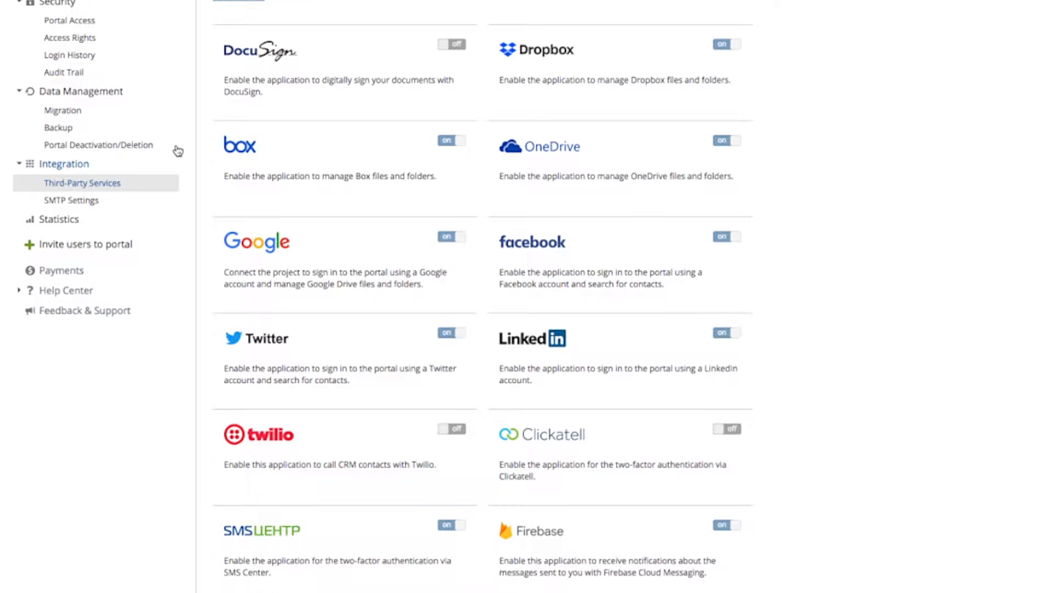
Review the Dropbox, Google and Twilio toggles on the Third-Party Services integration page.
left_click(69, 20)
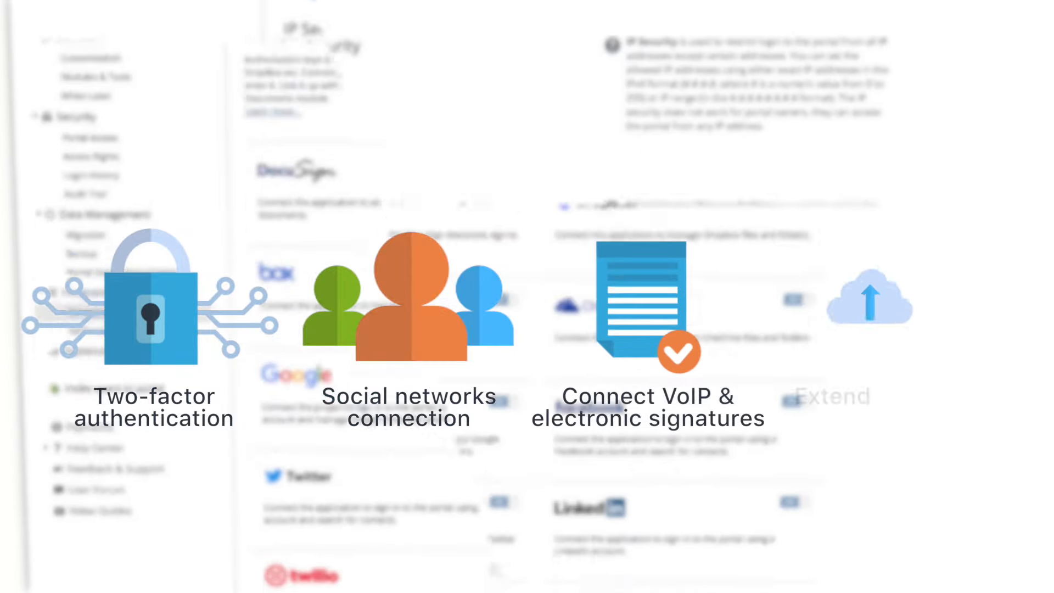
scroll("down", 3)
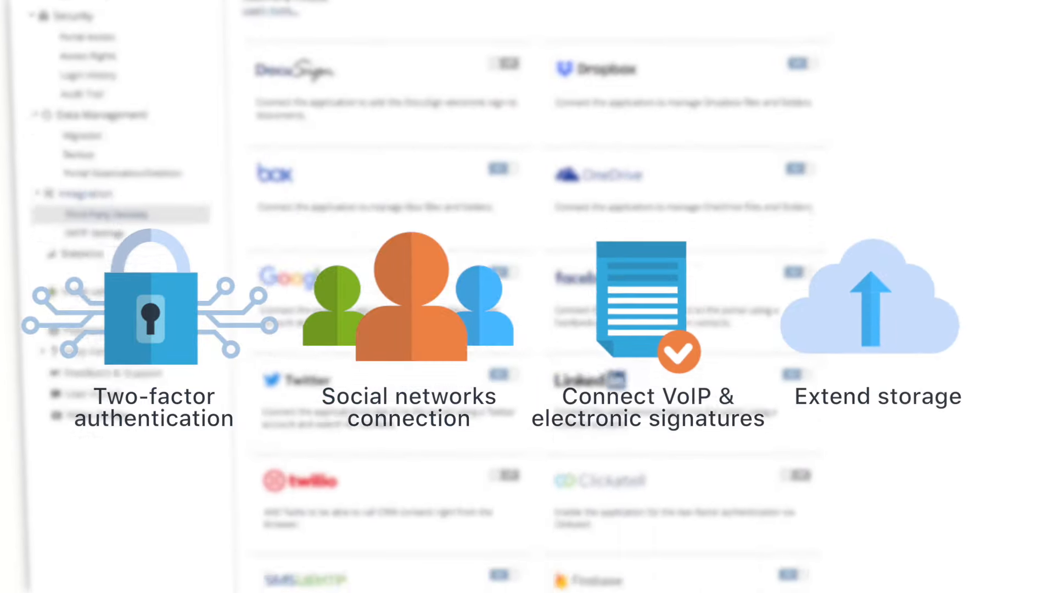